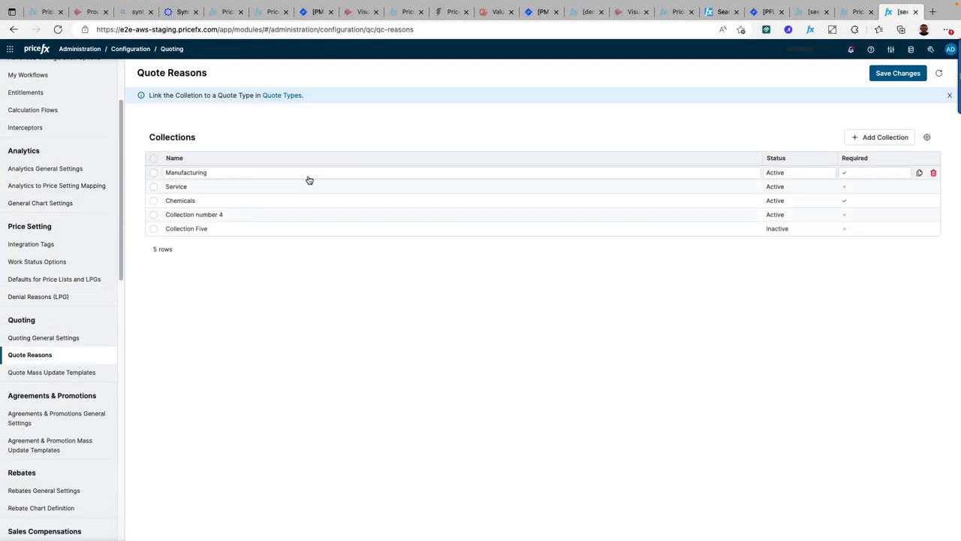
Duplicate the Manufacturing collection with its five reasons as a sixth collection
click(885, 136)
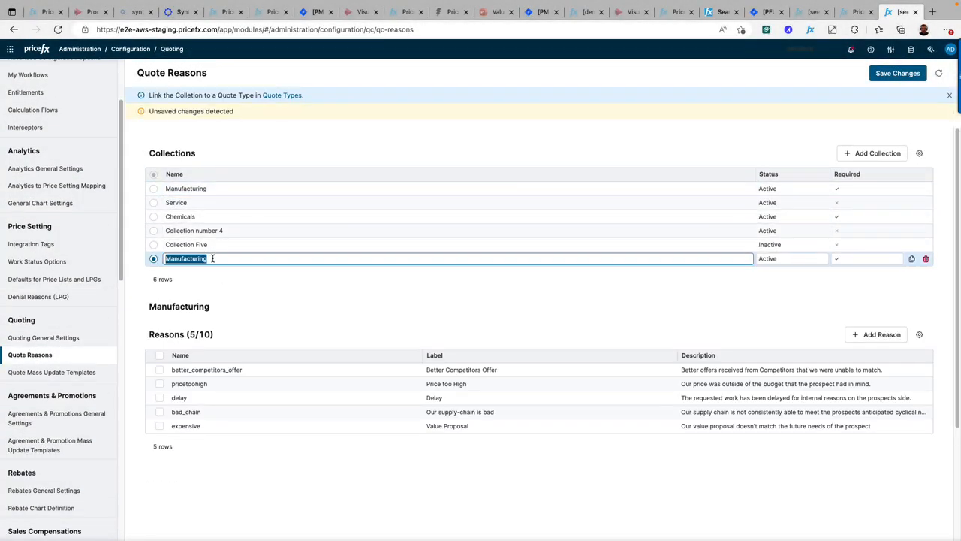
Add reason 'Too Long', label 'Timeline too long', described as timeline not matching requirements
text(Too)
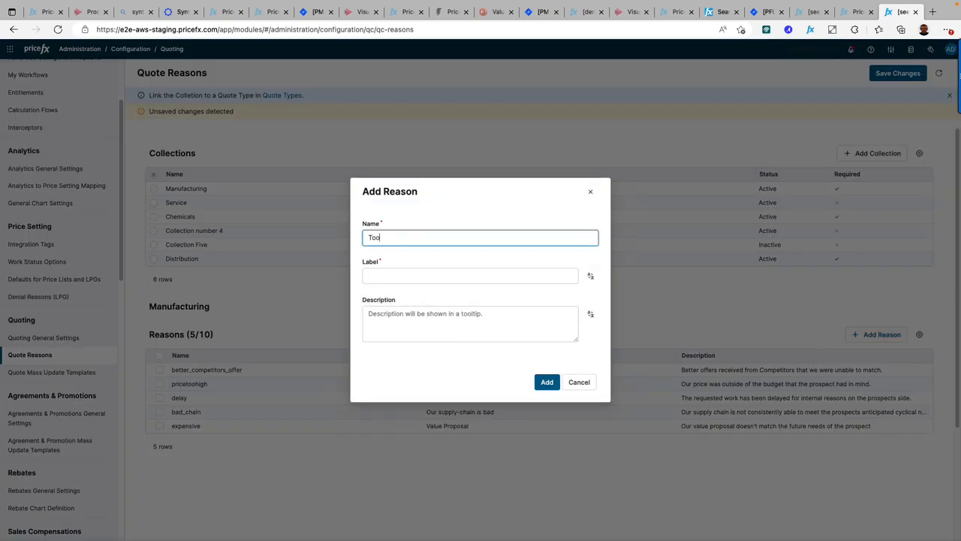
text(Time)
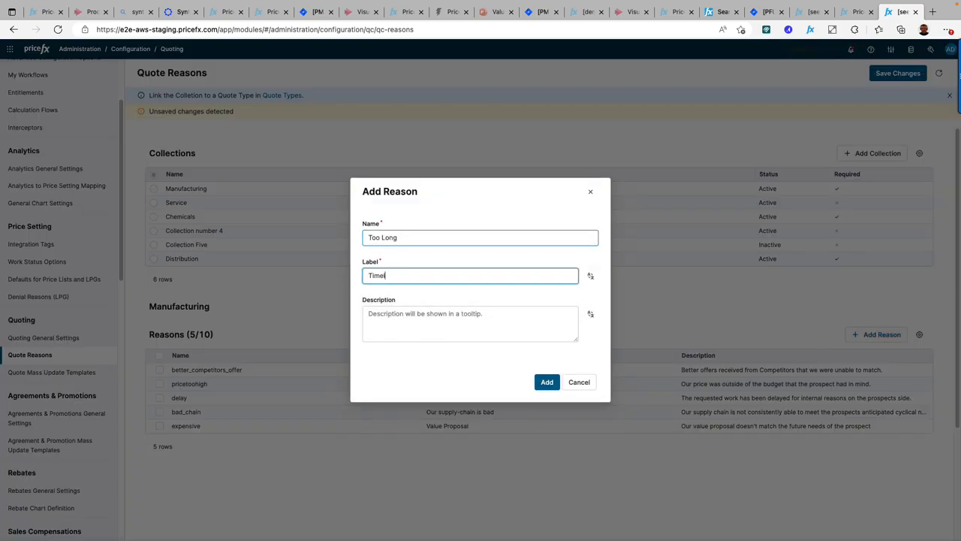
text(Our Timeline with)
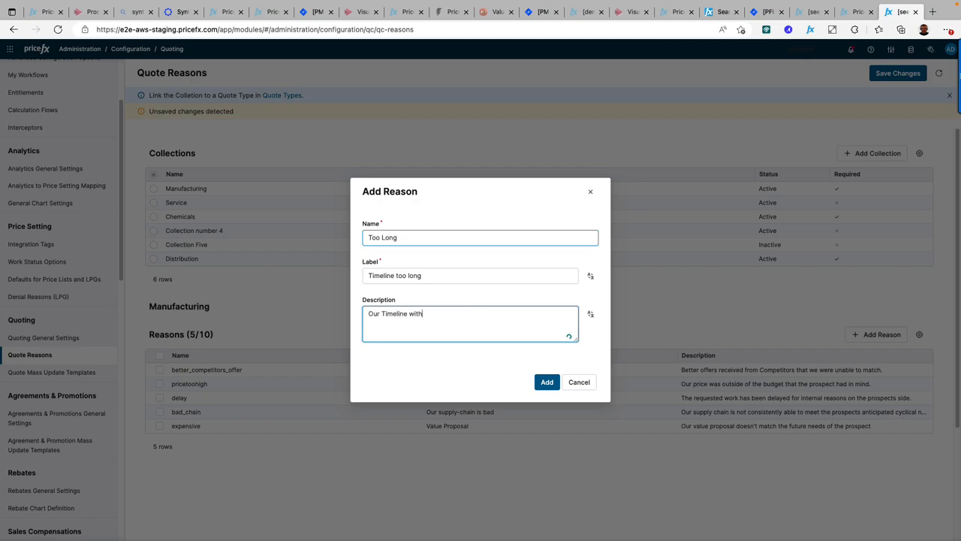
text(does not match the requirements)
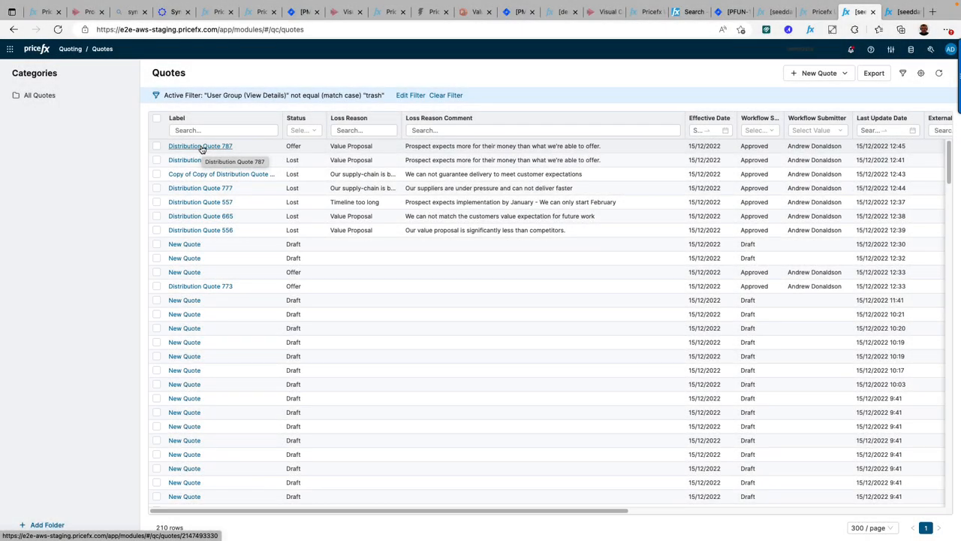
Mark Quote 787 lost for 'Our supply-chain is bad' with a competitor comment
click(200, 145)
text(We can )
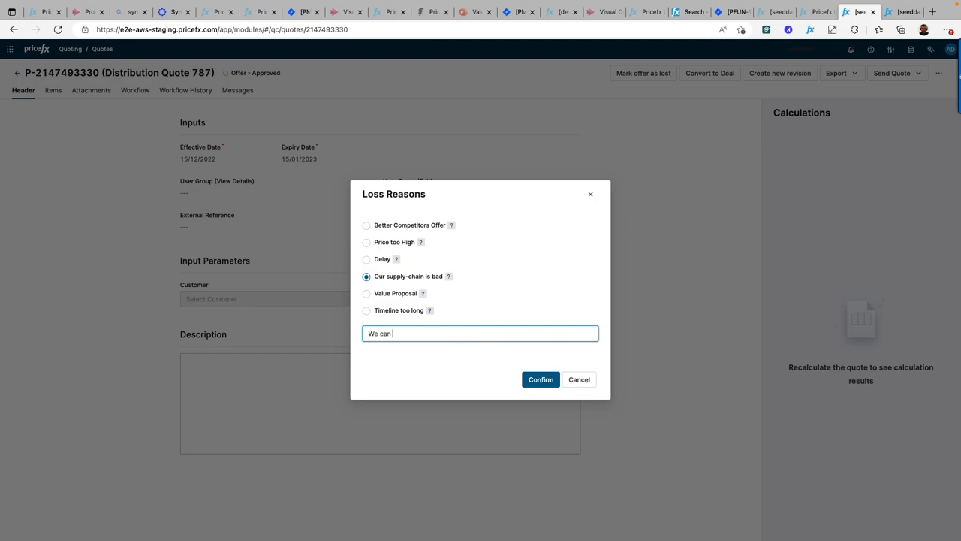
text(not match competitors supply chain efficiencies at present)
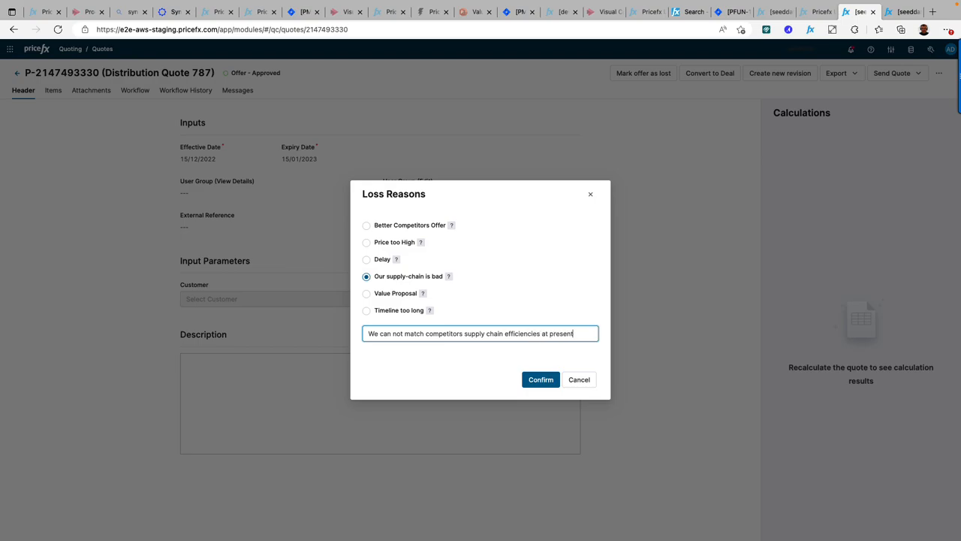
click(541, 379)
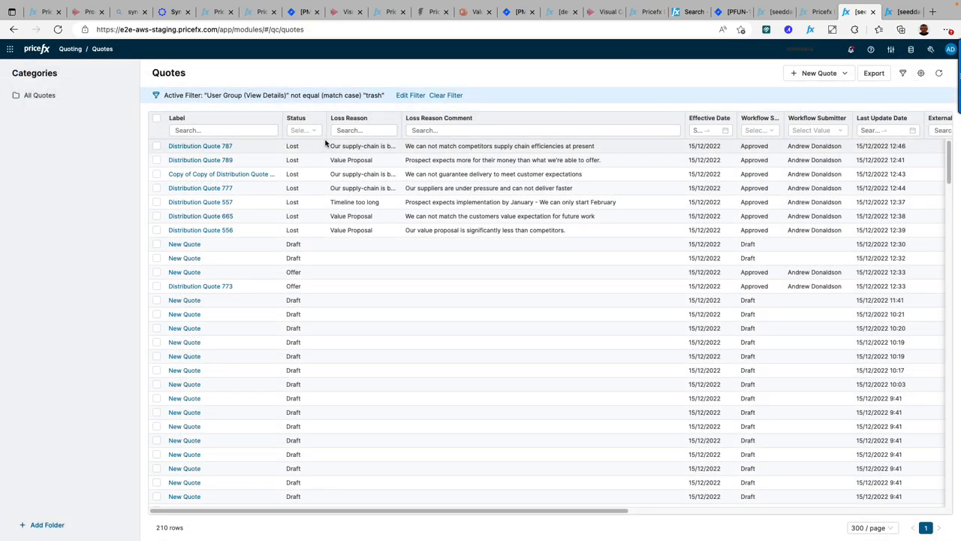
Select the seven lost Distribution quotes and download them as a DataExport Excel file
click(157, 173)
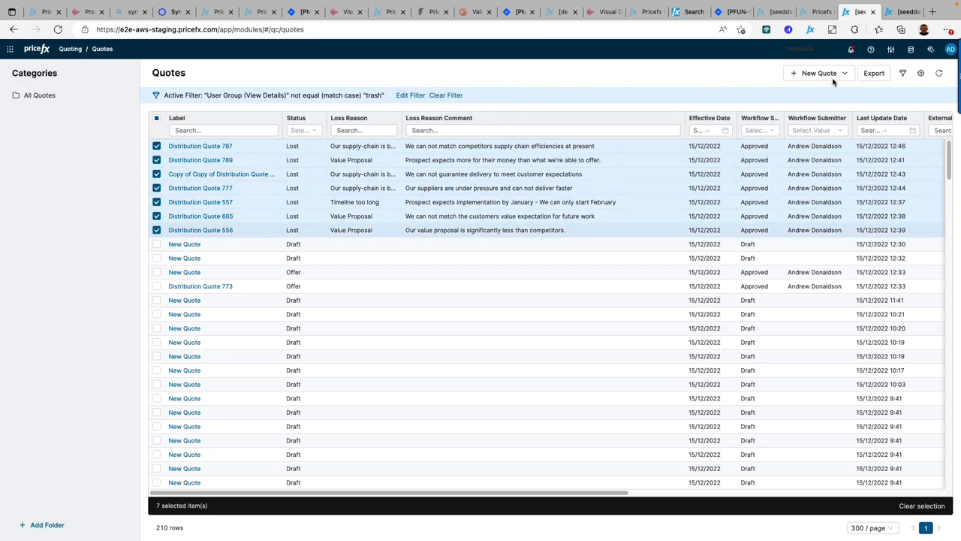
click(874, 72)
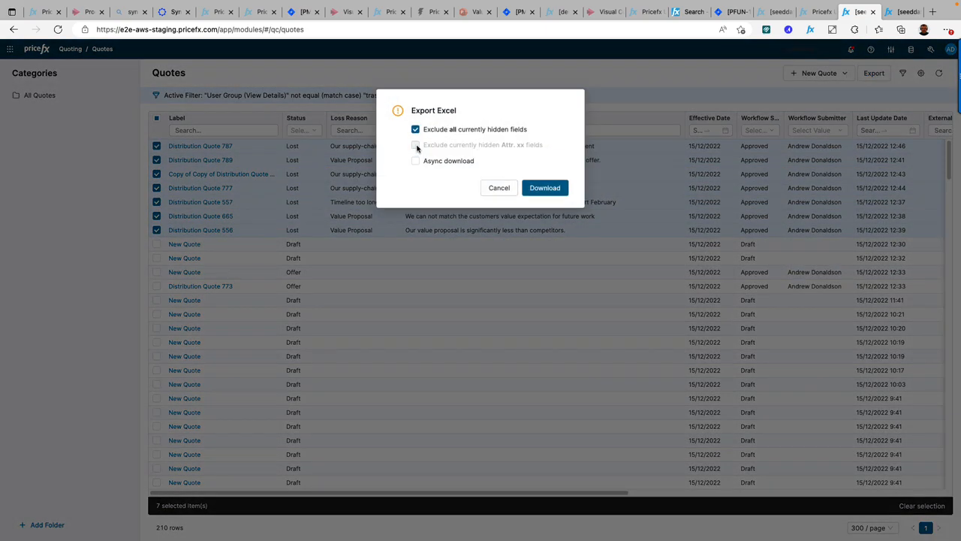
click(545, 188)
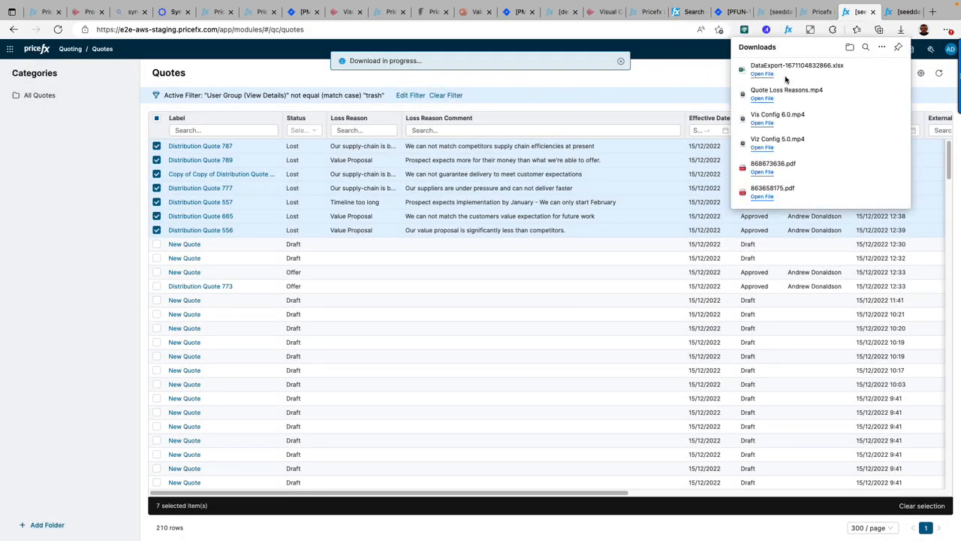